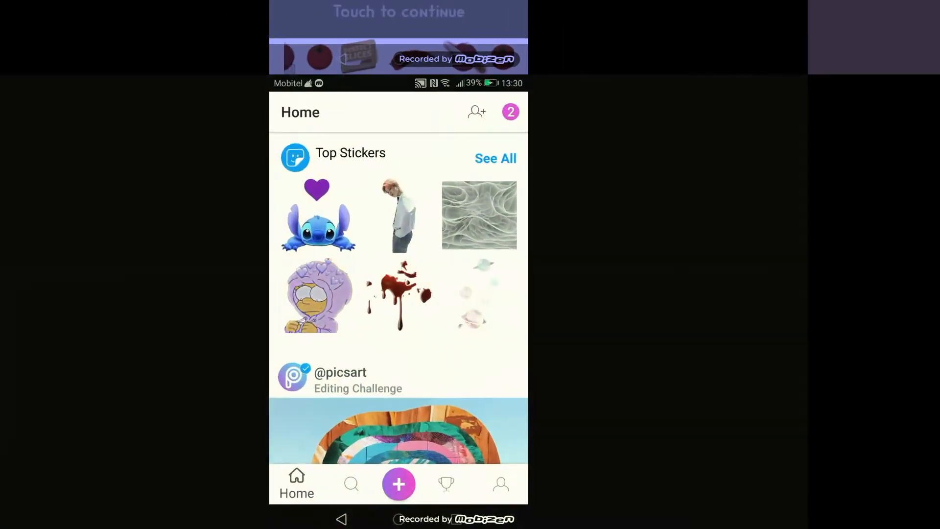
Step: Open the potato photo in PicsArt, try the Glitch effect, then discard it
click(398, 484)
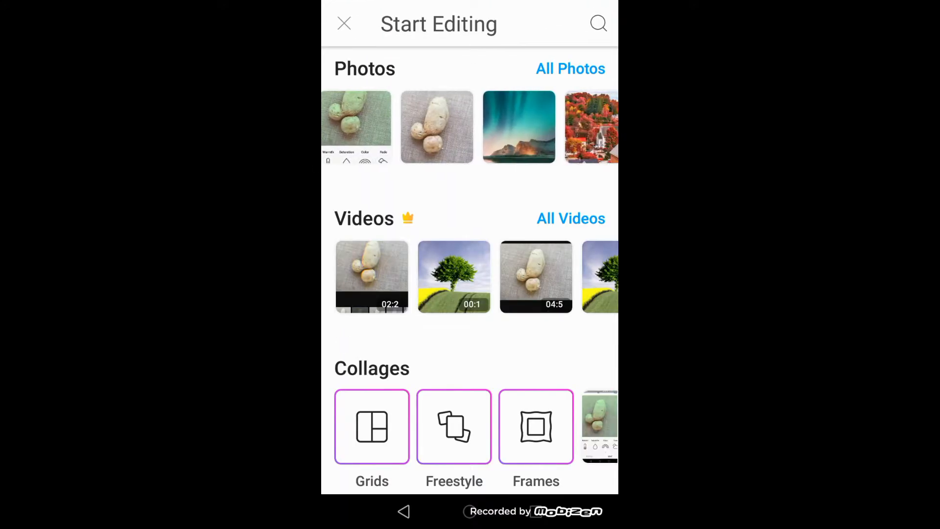
click(438, 125)
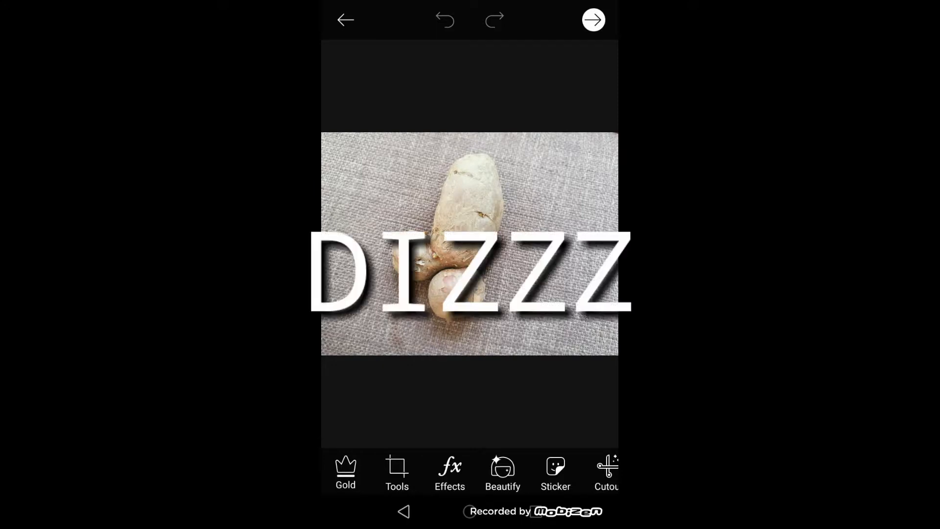
click(449, 473)
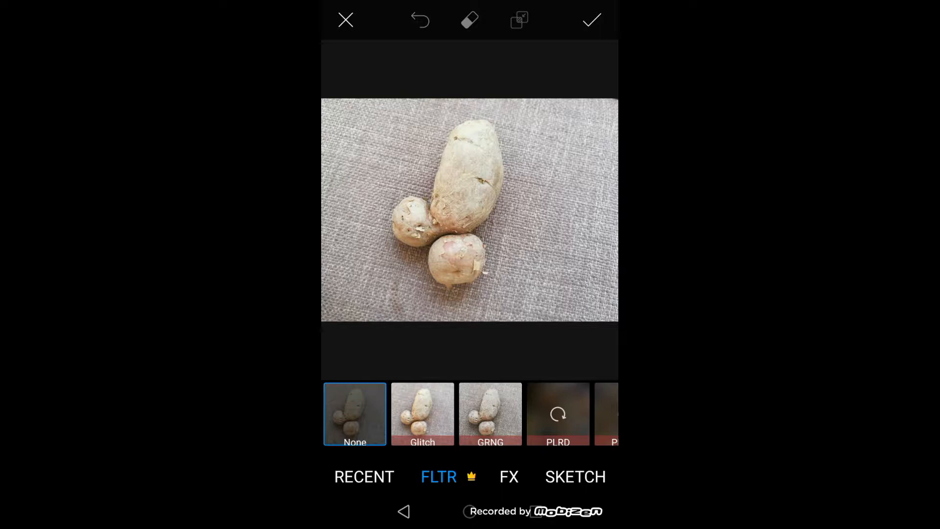
click(422, 413)
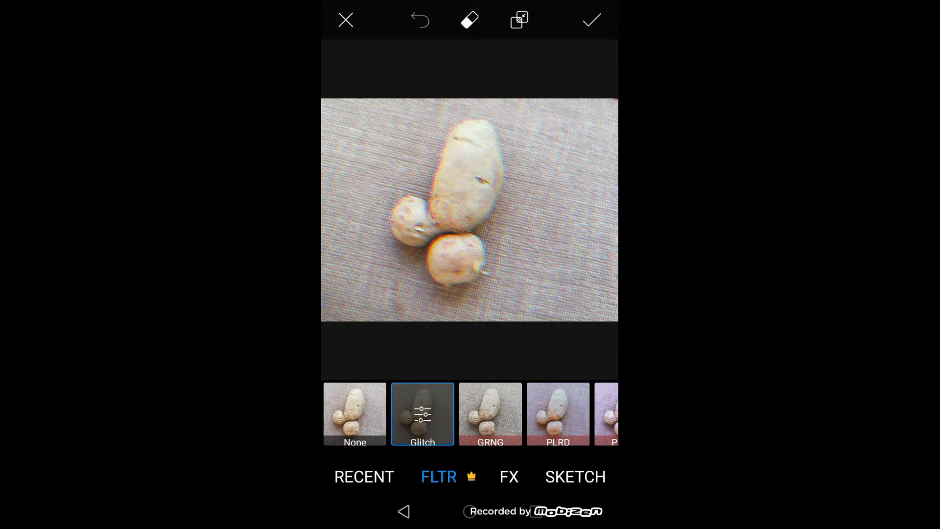
click(345, 19)
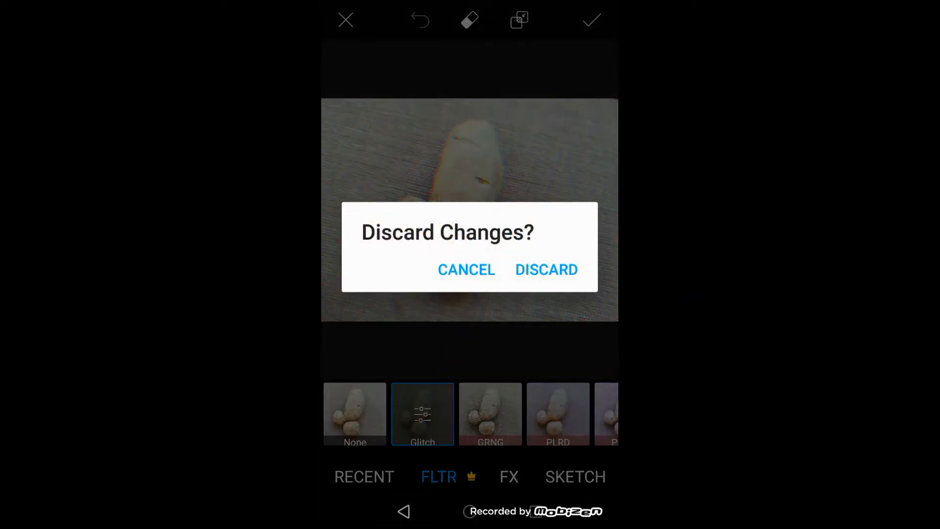
click(546, 270)
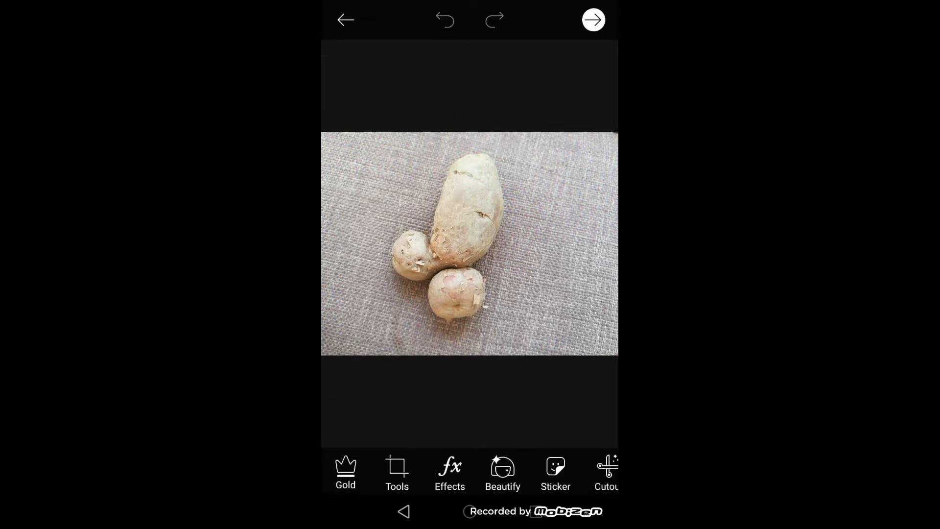
Step: Start a new Instagram post with the potato photo and reach its Edit tools
click(345, 20)
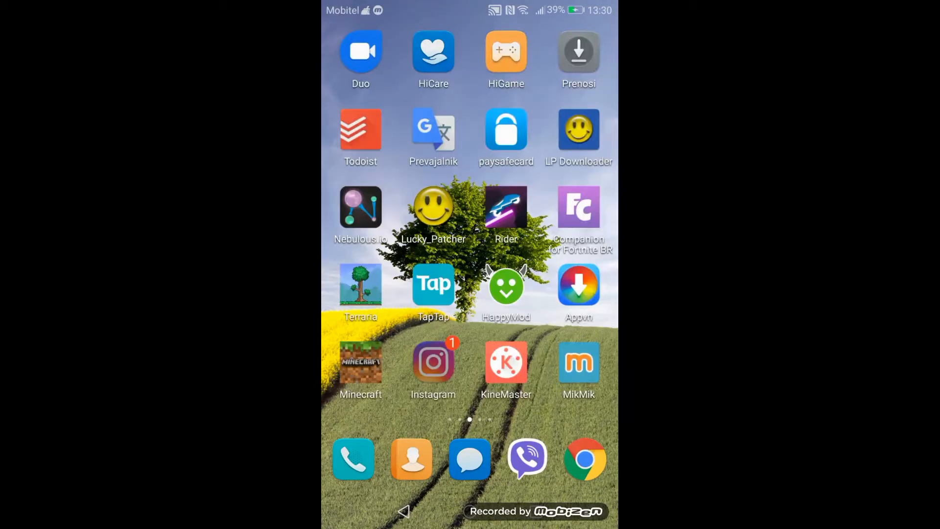
click(432, 362)
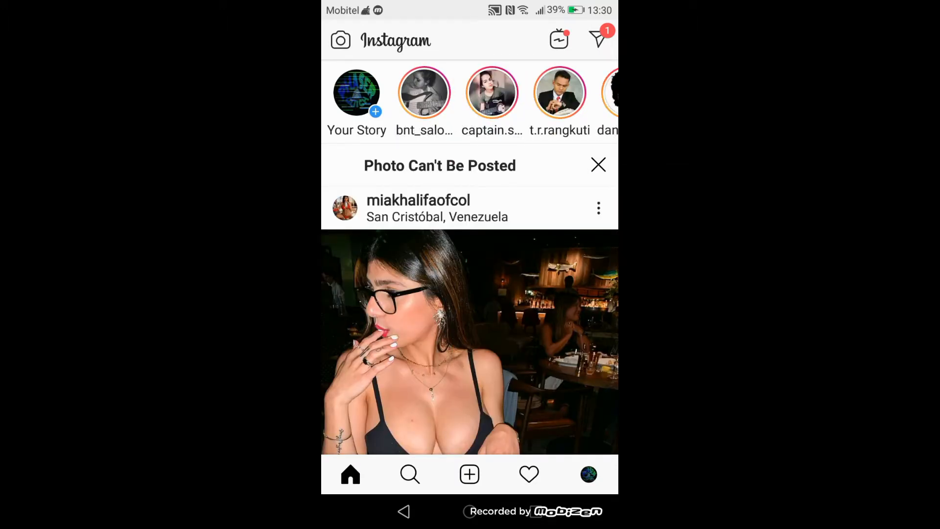
click(470, 475)
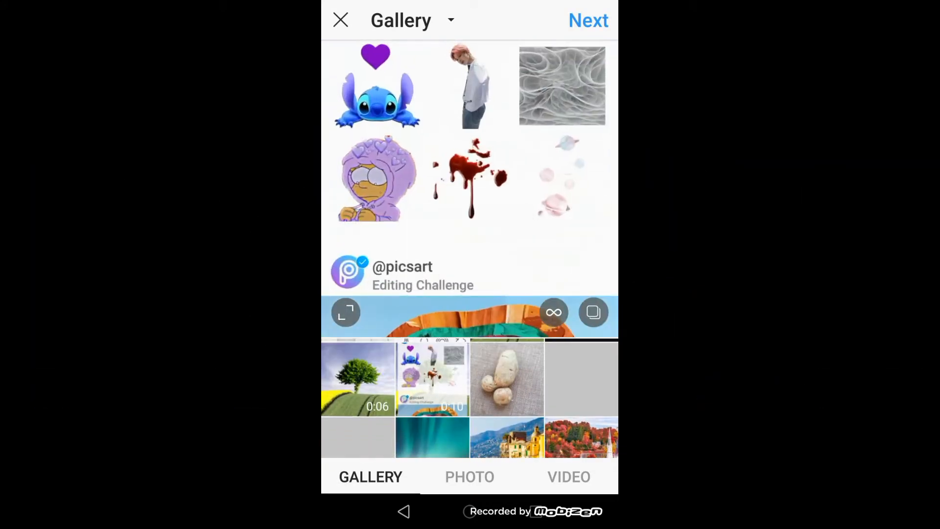
click(507, 377)
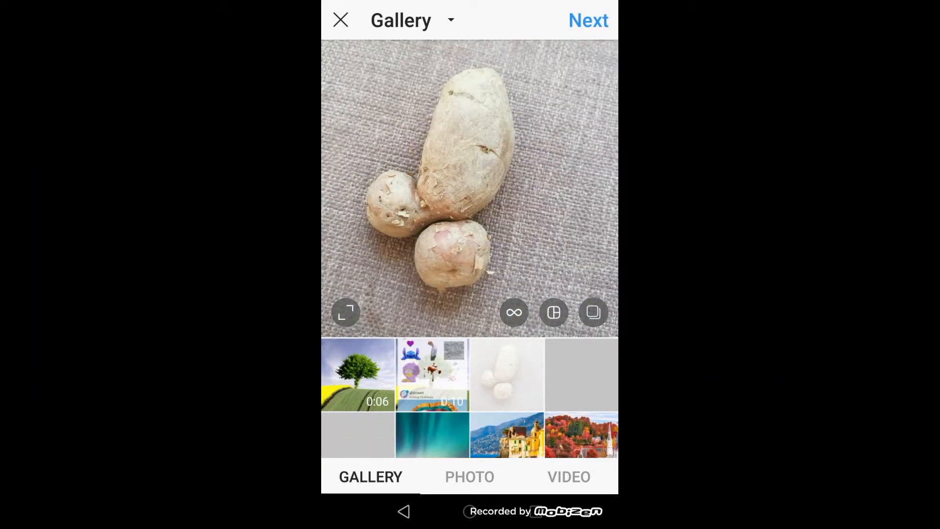
click(587, 20)
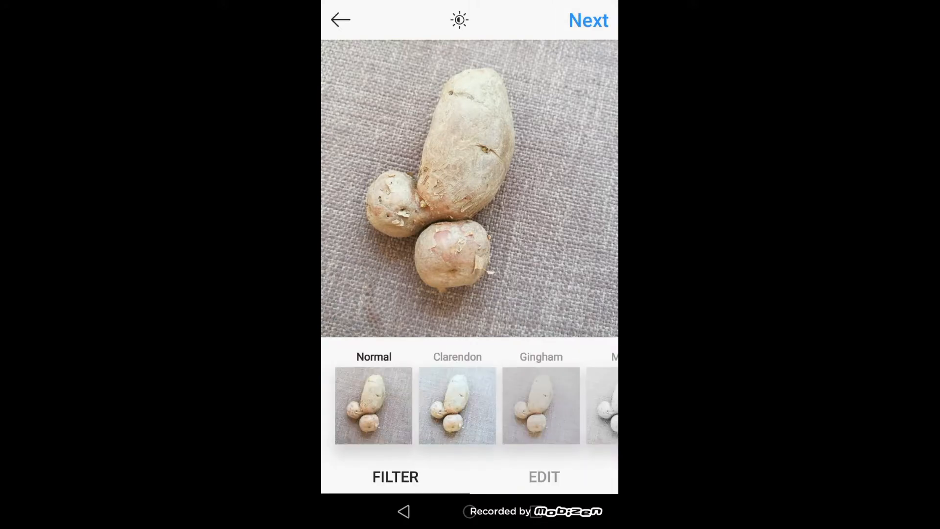
click(340, 19)
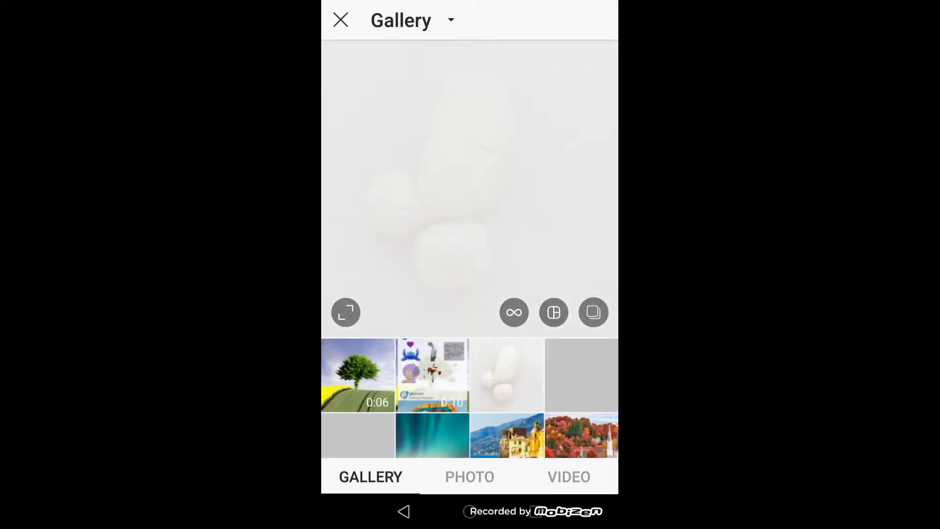
click(506, 374)
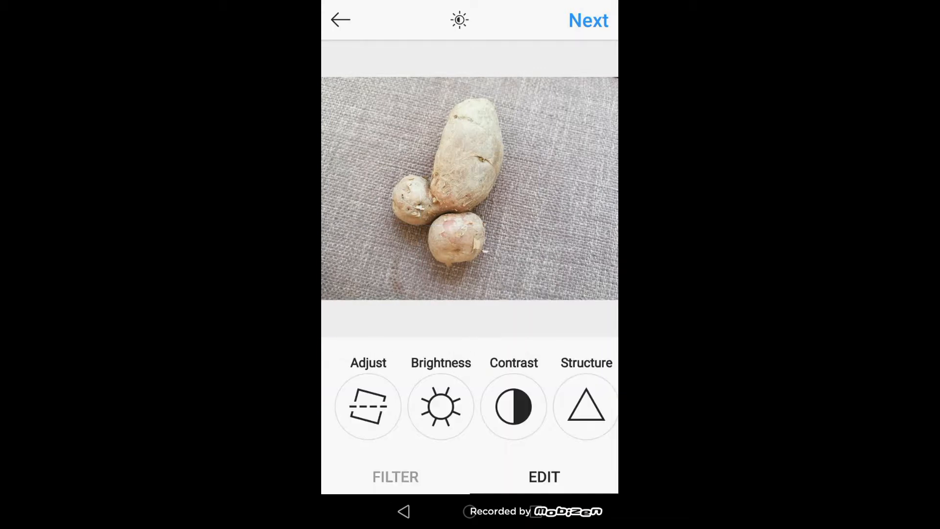
Step: Apply a green Highlights tint to the potato photo in Instagram's Color adjustment
scroll(left, 3)
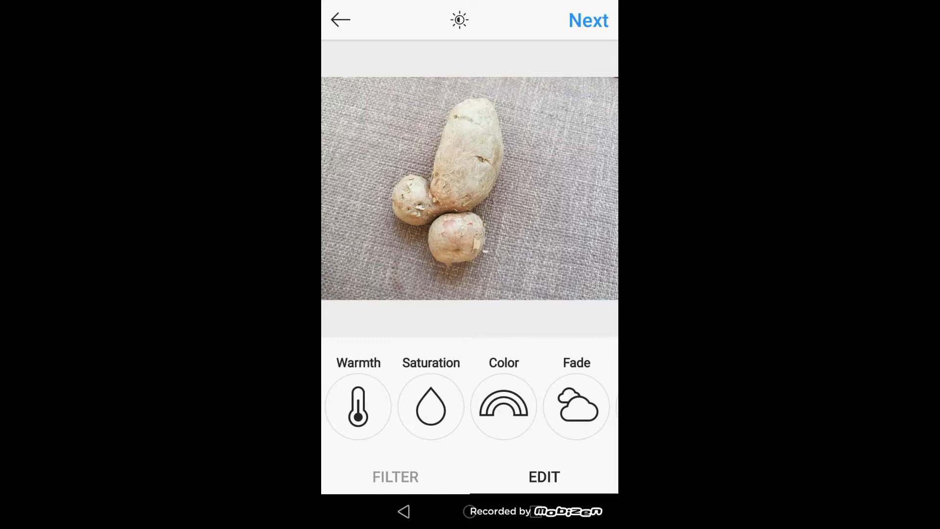
click(504, 405)
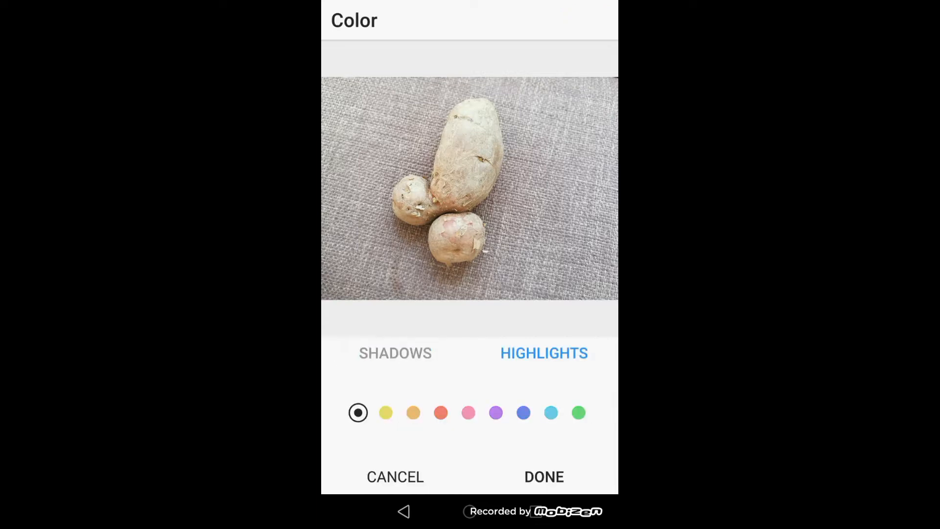
click(578, 412)
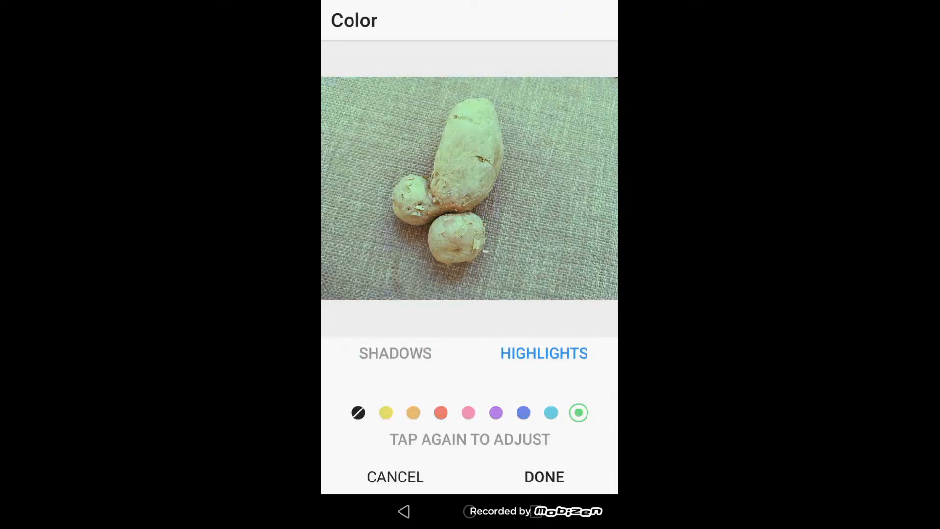
click(385, 413)
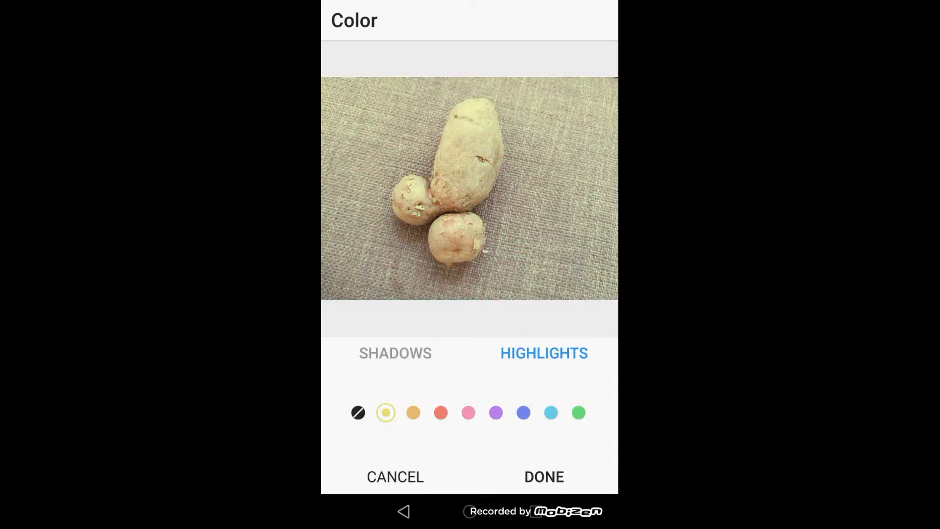
click(496, 412)
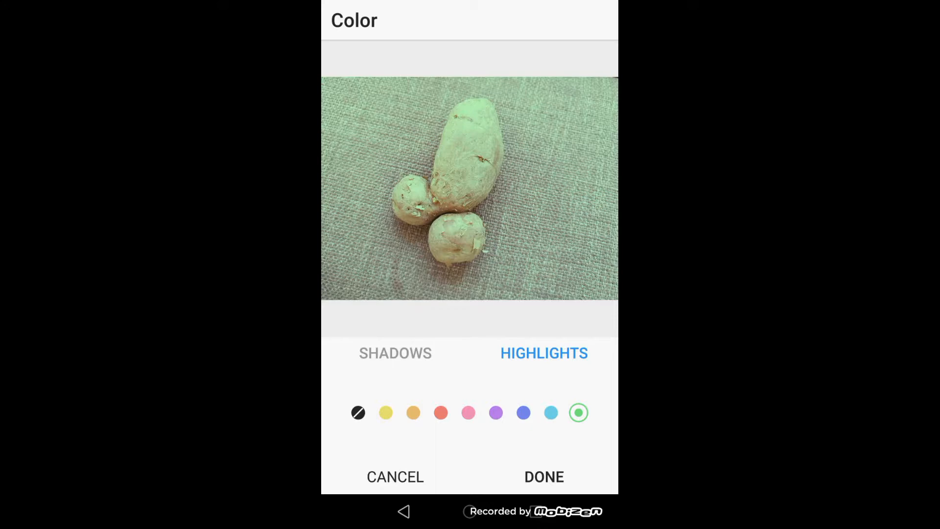
click(543, 476)
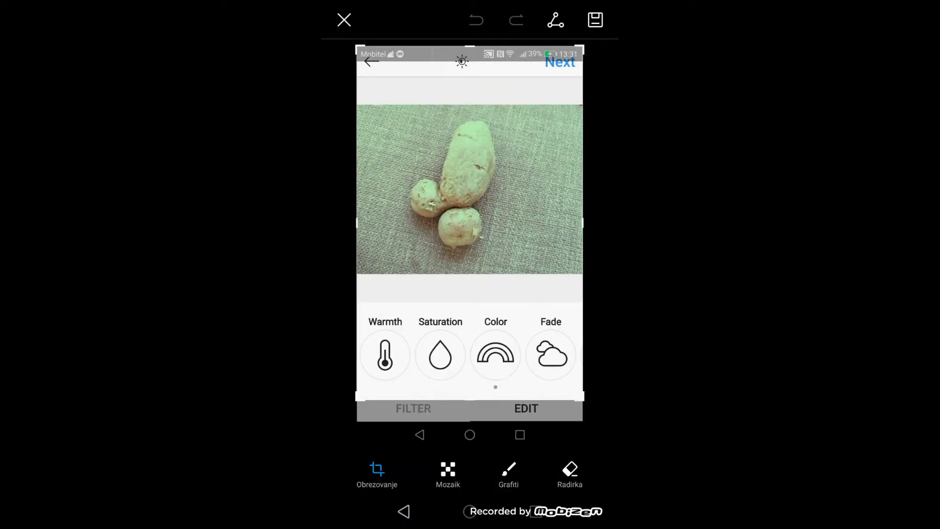
Step: Save the screenshot of the green-tinted potato photo
click(377, 474)
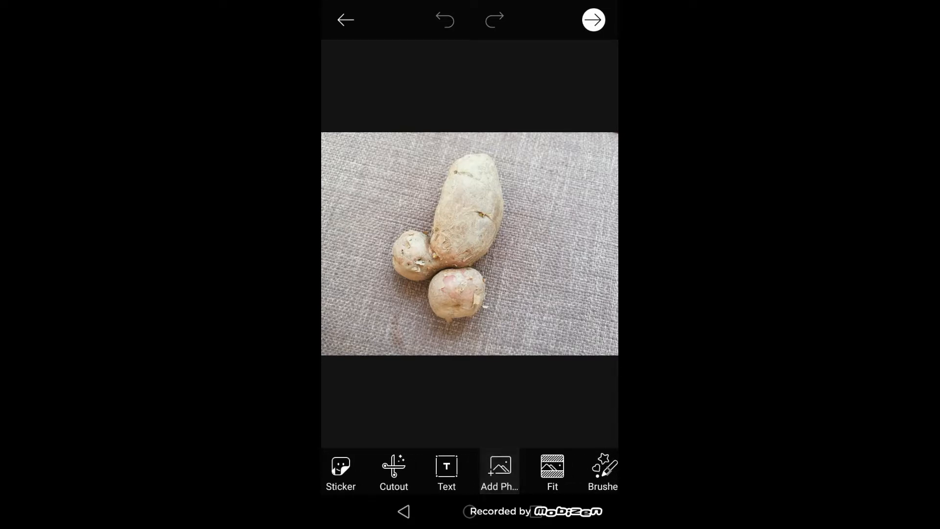
Step: Layer the green screenshot over the original potato photo and begin a Cutout
click(500, 472)
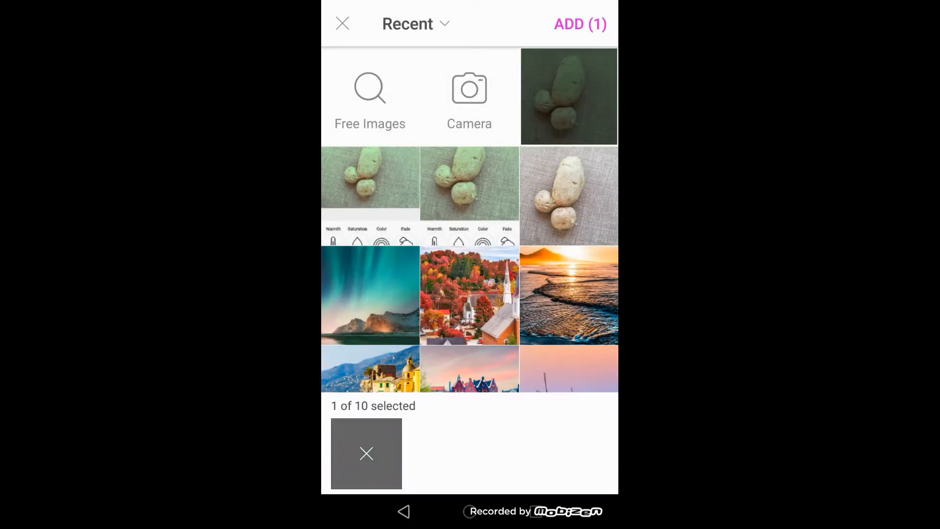
click(579, 23)
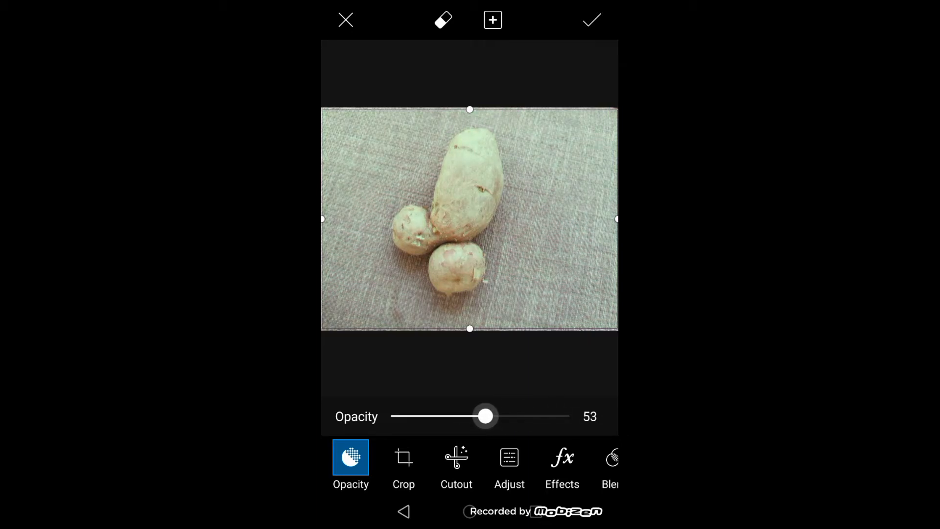
click(590, 19)
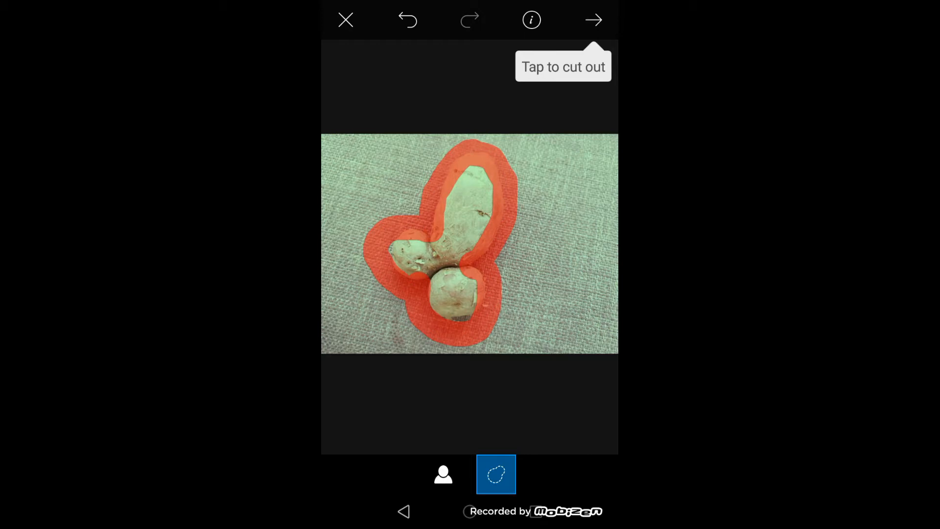
Step: Cut out the traced potatoes and erase stray mask areas around them
click(593, 20)
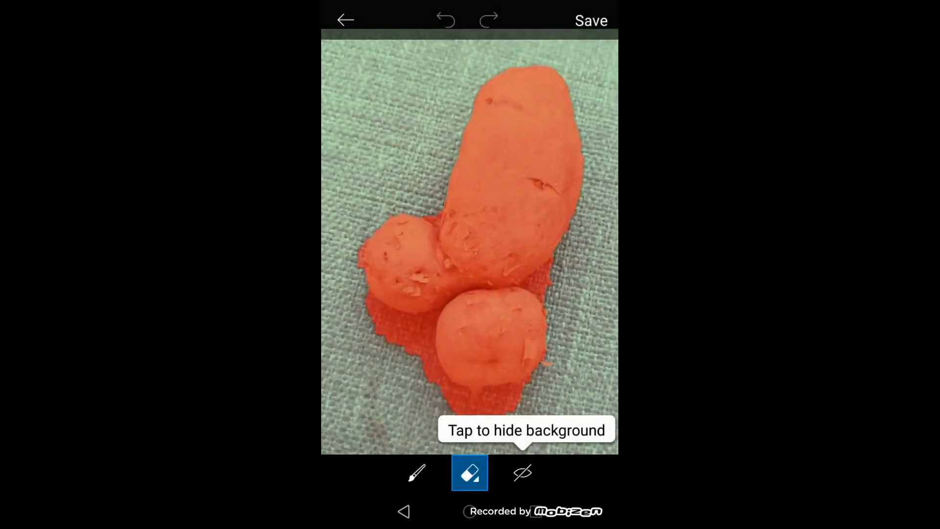
click(470, 473)
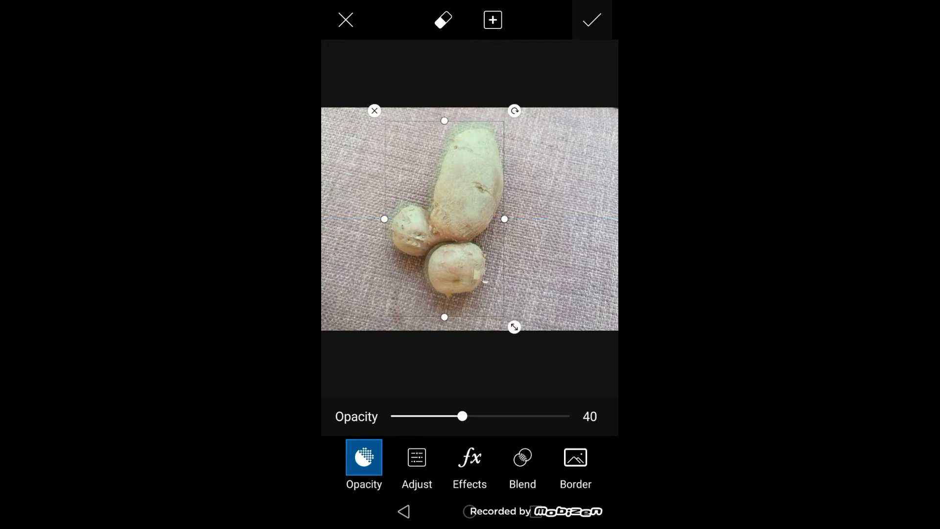
Step: Apply the cutout overlay, save the image and share it to the PicsArt feed
click(591, 20)
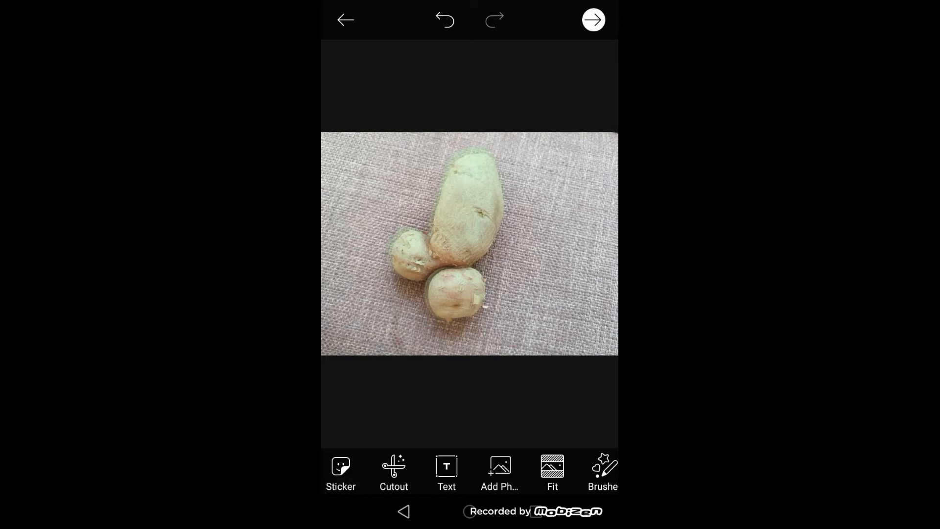
click(593, 19)
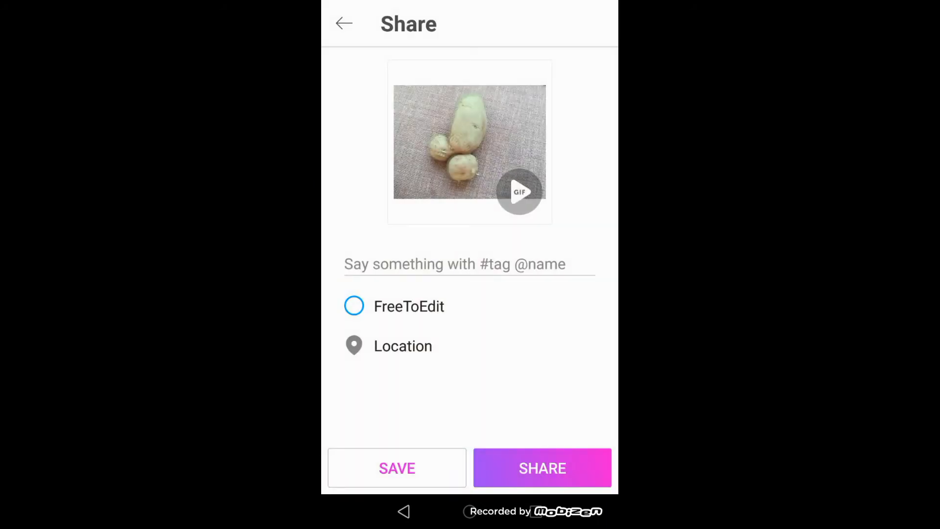
click(542, 467)
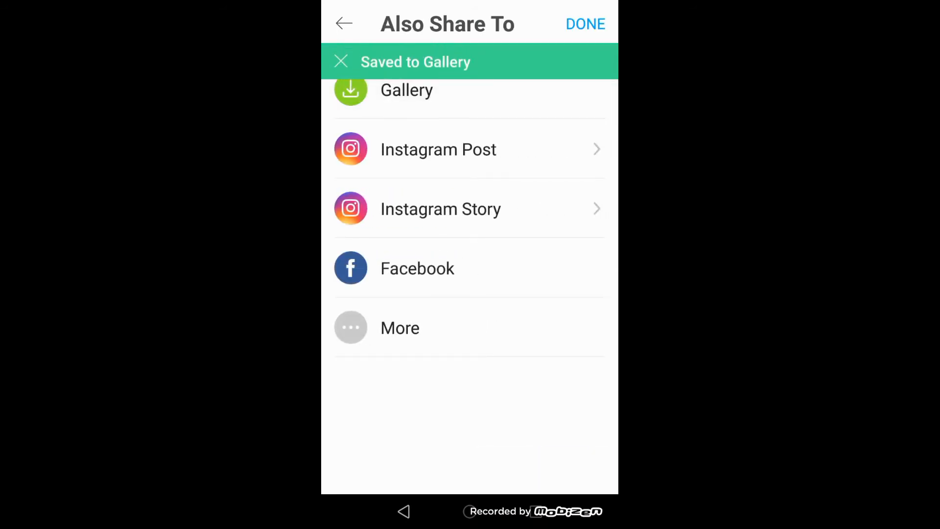
click(585, 24)
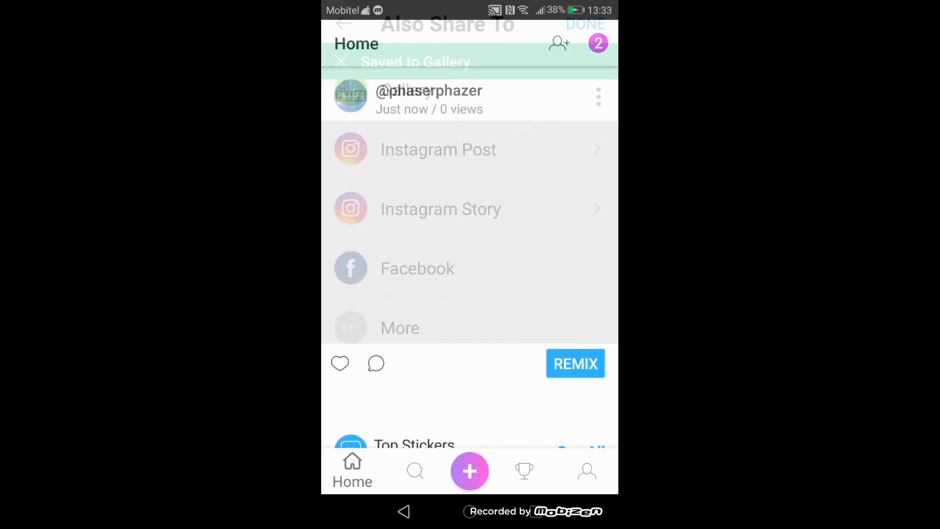
Step: Leave PicsArt and return to the phone's home screen
click(585, 24)
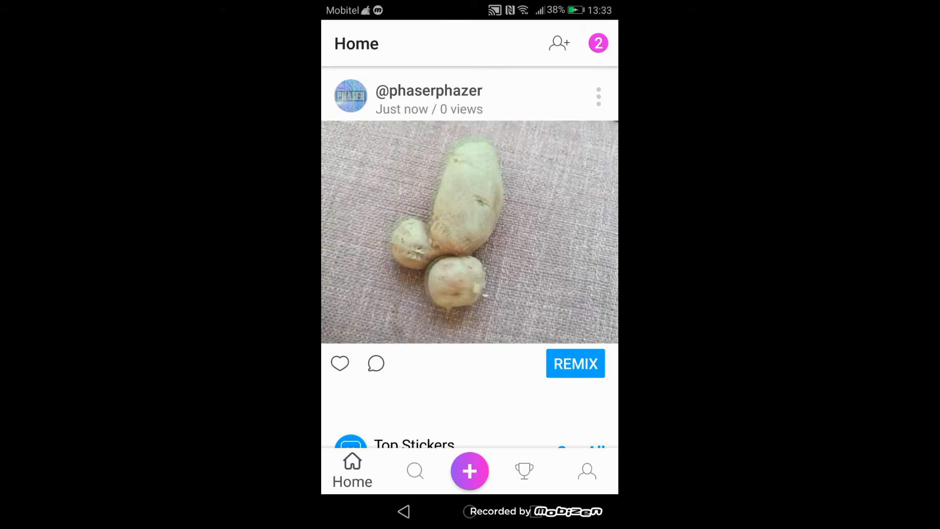
scroll(up, 3)
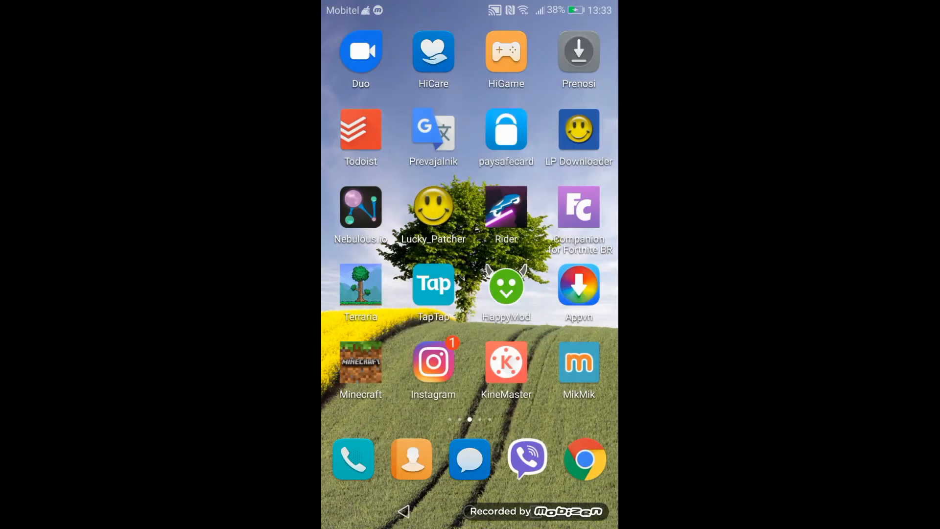
scroll(left, 3)
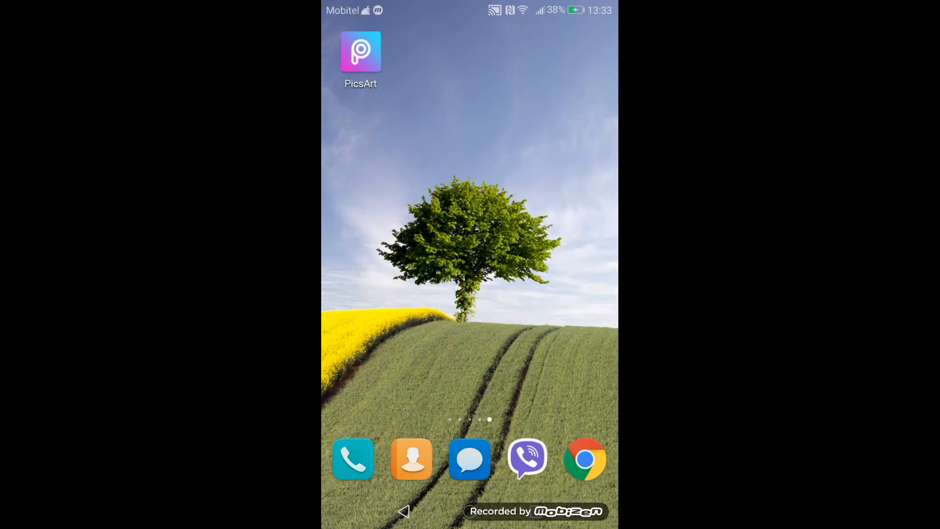